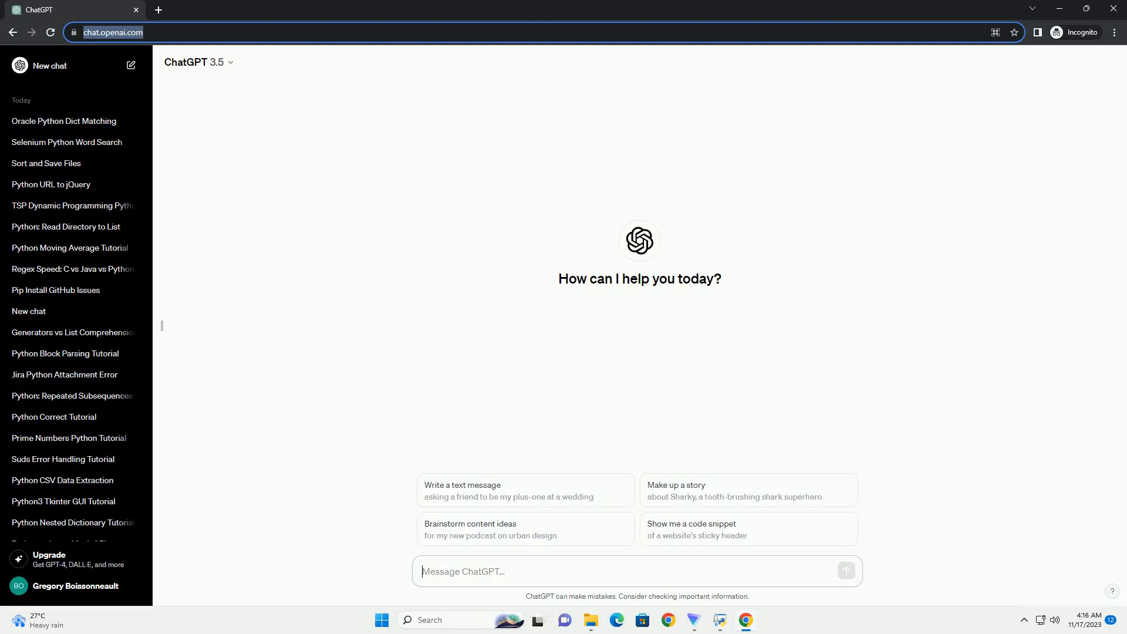
- Ask ChatGPT for a tutorial on why a Python program just stops running, with code examples
{"action": "left_click", "coordinate": [846, 570]}
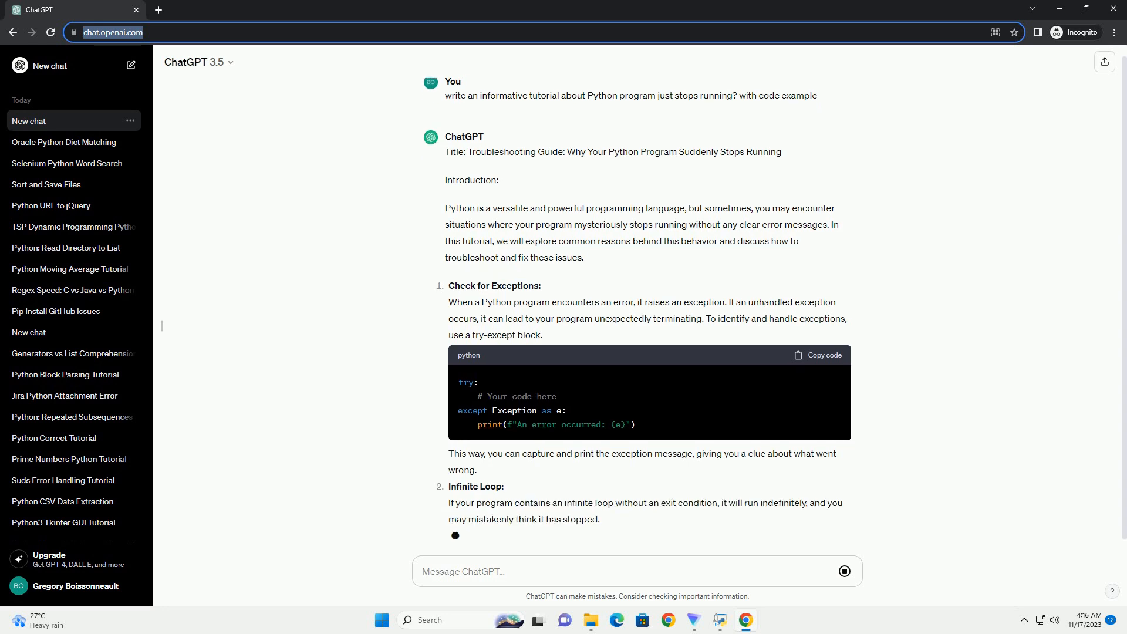
- Scroll through the generated Infinite Loop, Blocking I/O (asyncio) and Memory Leaks sections
{"action": "scroll", "scroll_direction": "down", "scroll_amount": 3}
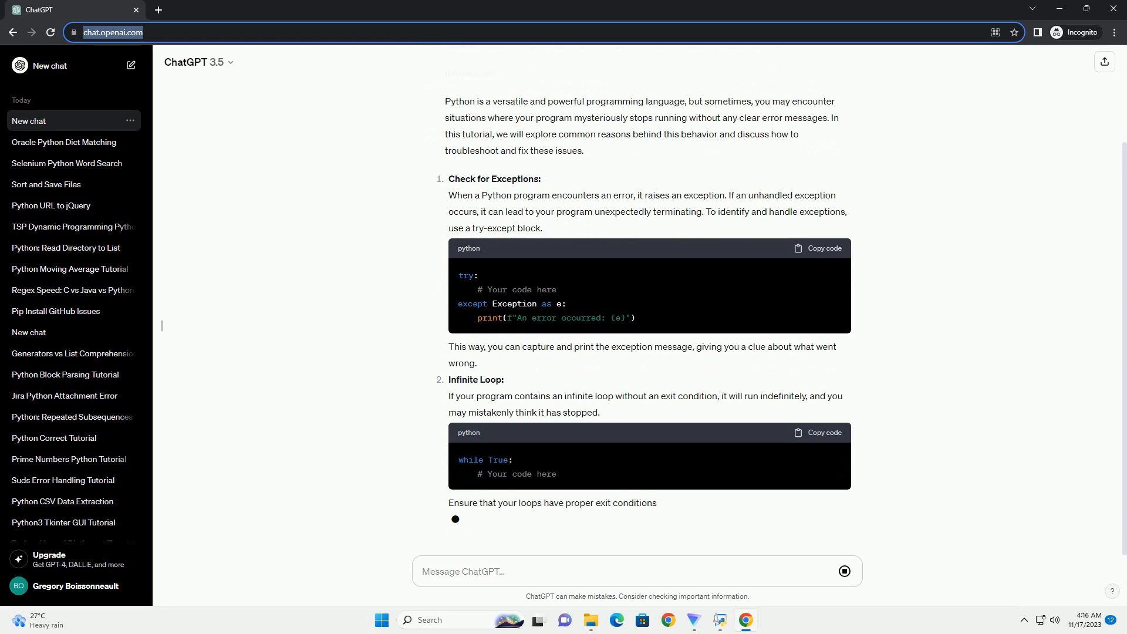
{"action": "scroll", "scroll_direction": "down", "scroll_amount": 3}
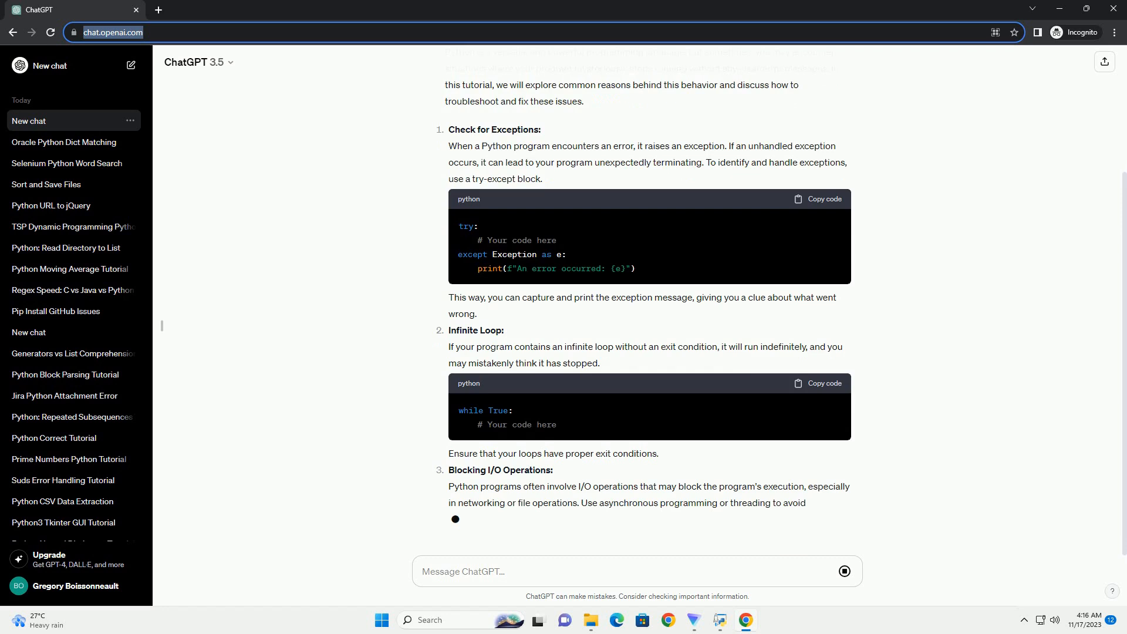
{"action": "scroll", "scroll_direction": "down", "scroll_amount": 3}
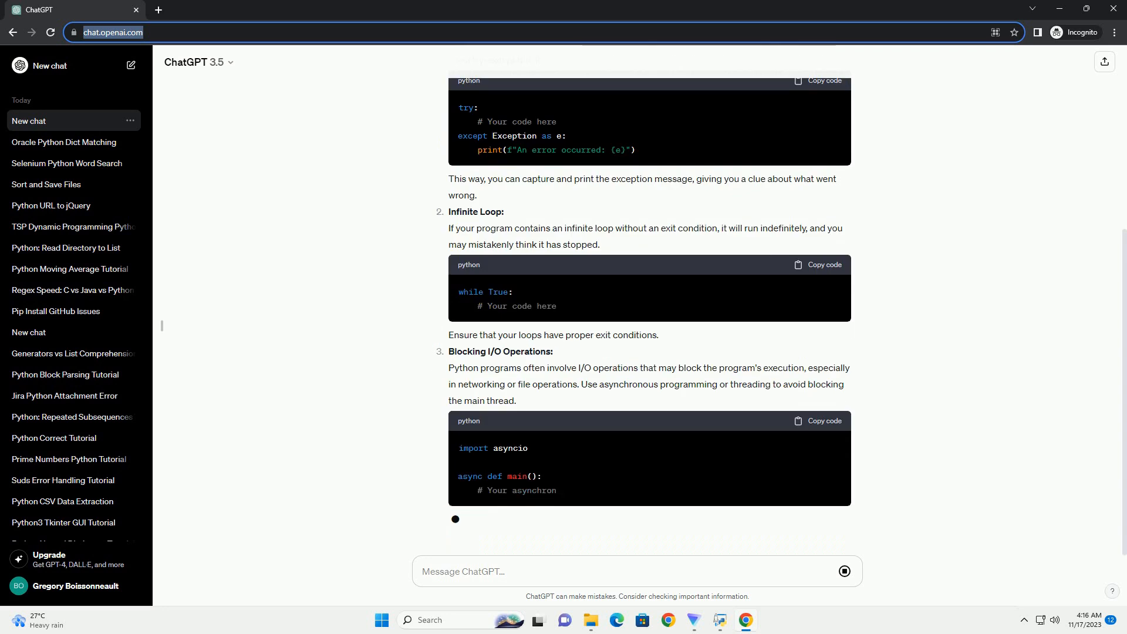
{"action": "scroll", "scroll_direction": "down", "scroll_amount": 3}
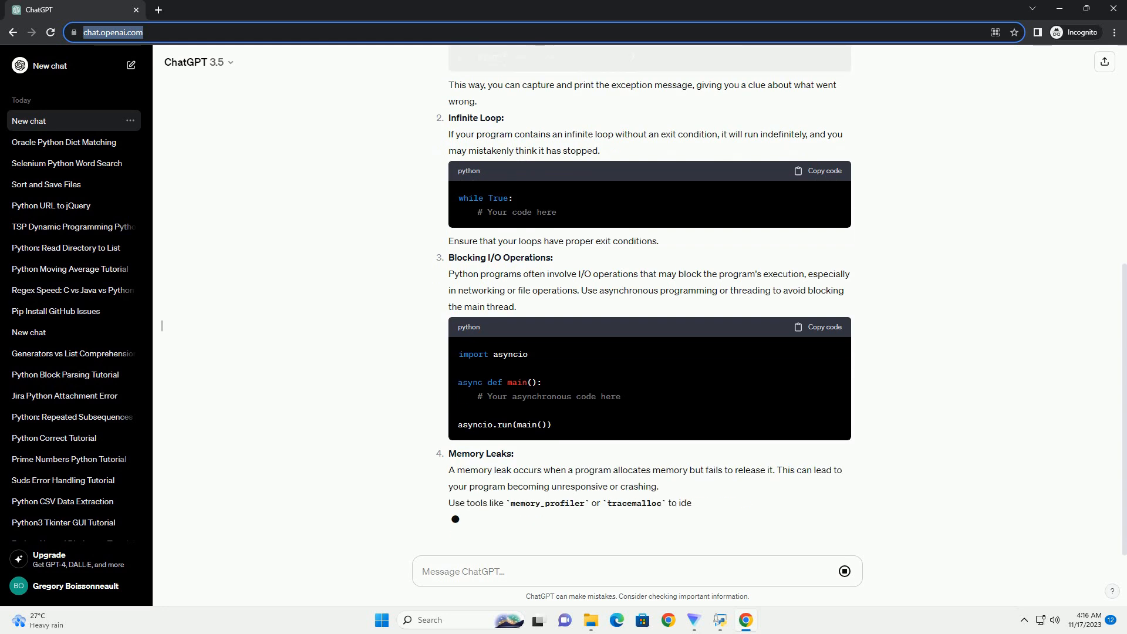
- Scroll through the memory_profiler code, External Dependencies and Logging sections as they generate
{"action": "scroll", "scroll_direction": "down", "scroll_amount": 3}
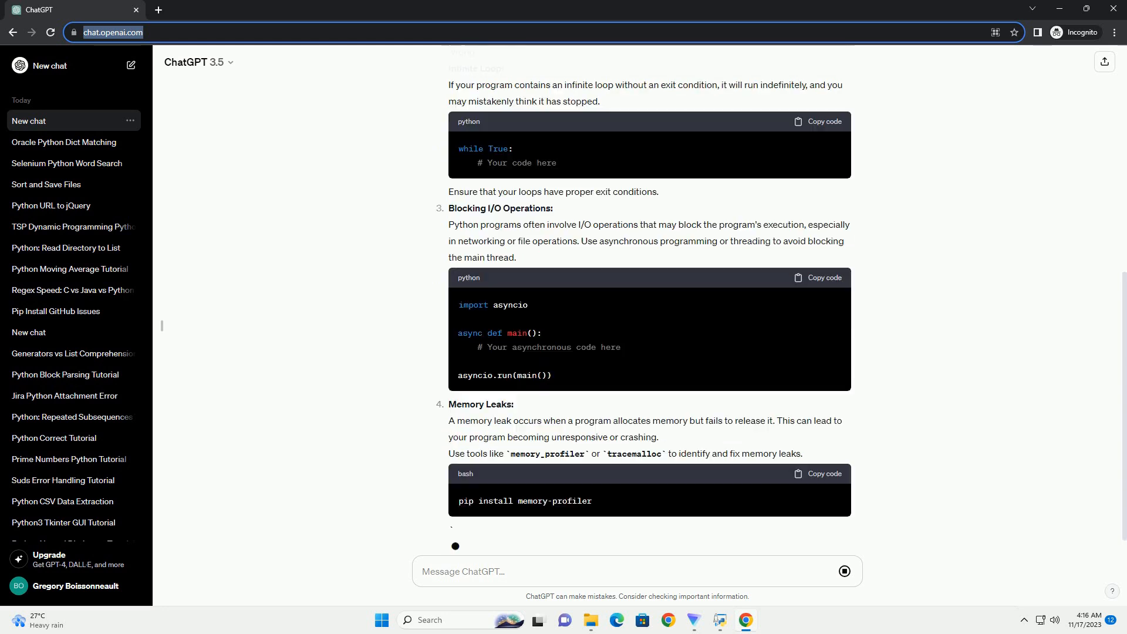
{"action": "scroll", "scroll_direction": "down", "scroll_amount": 3}
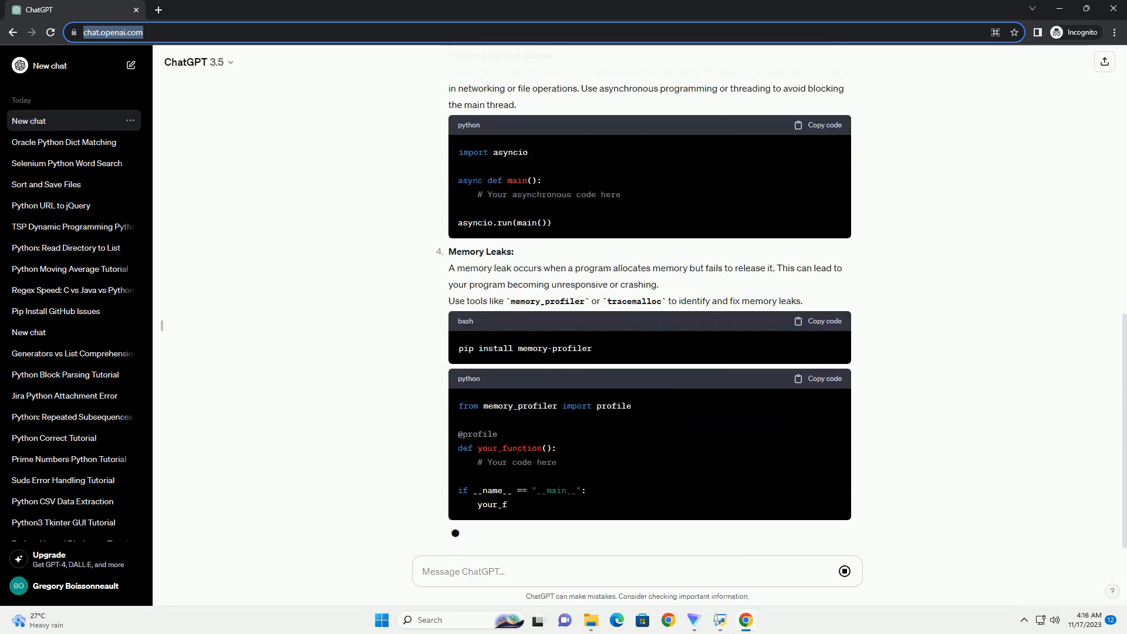
{"action": "scroll", "scroll_direction": "down", "scroll_amount": 3}
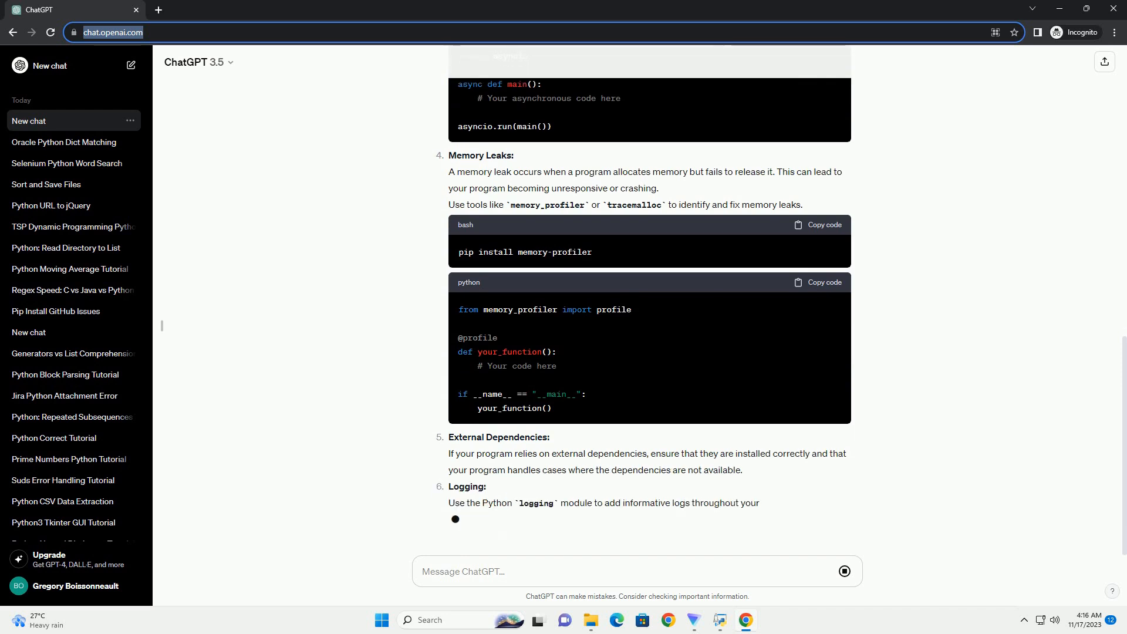
{"action": "scroll", "scroll_direction": "down", "scroll_amount": 3}
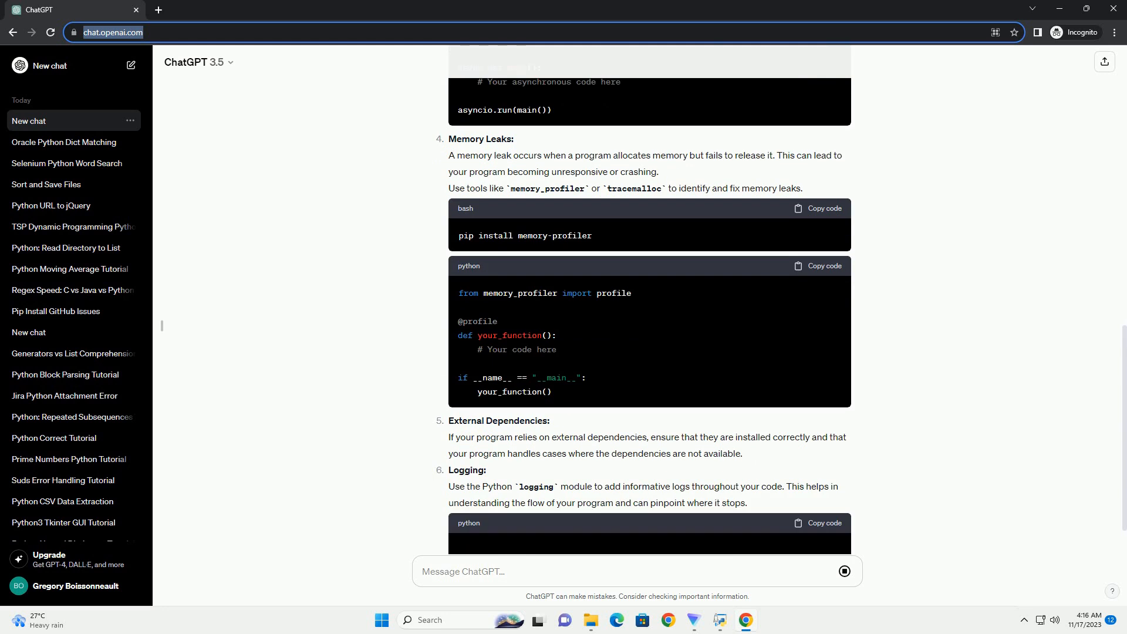
{"action": "scroll", "scroll_direction": "down", "scroll_amount": 3}
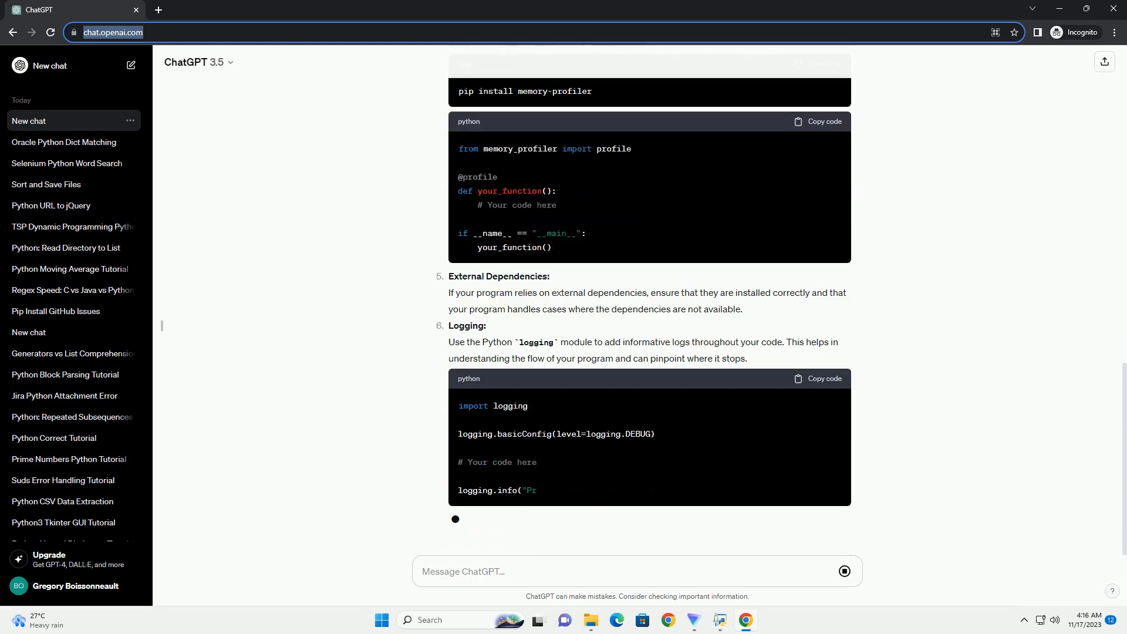